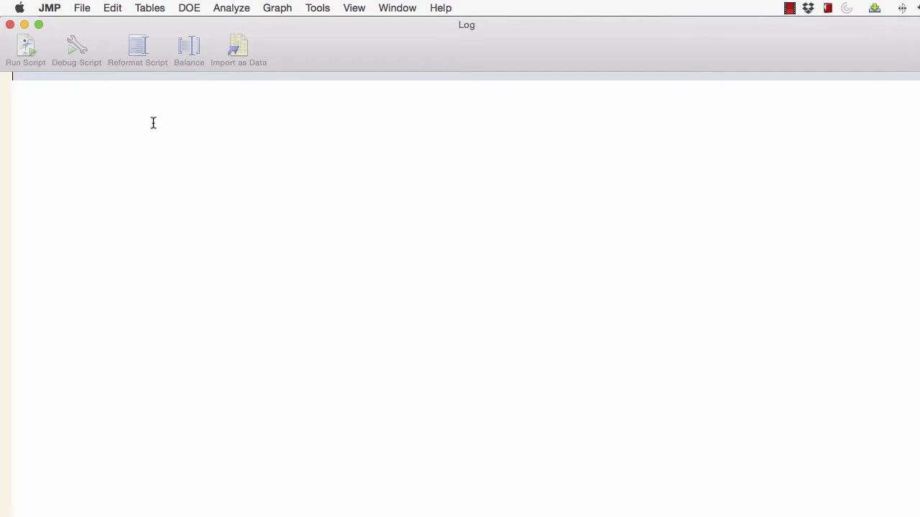
# - Open and import the birdseed text file as the ACMEBirdseed table with Day and Can 1–5
pyautogui.click(81, 8)
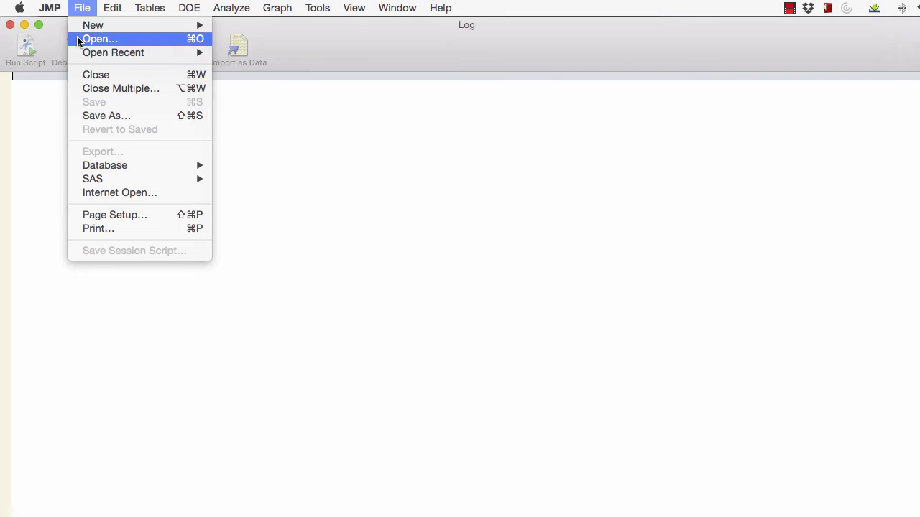
pyautogui.click(100, 39)
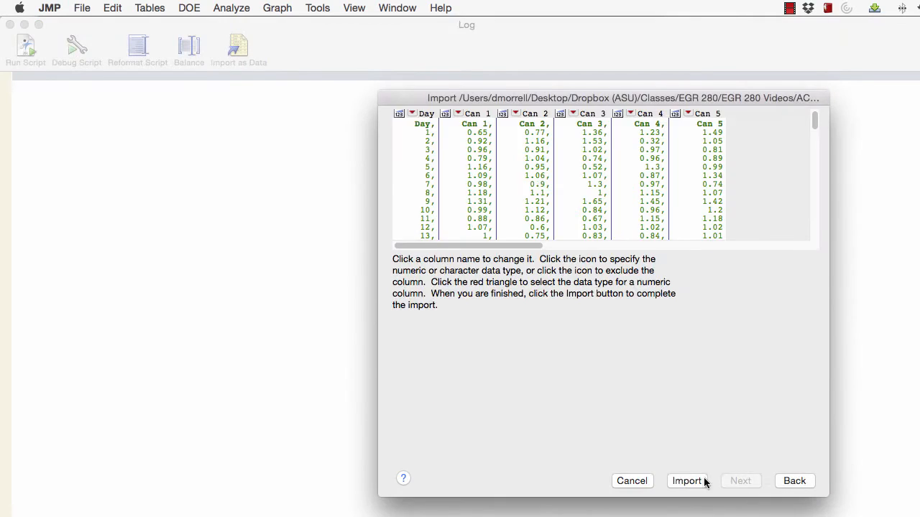
pyautogui.click(686, 481)
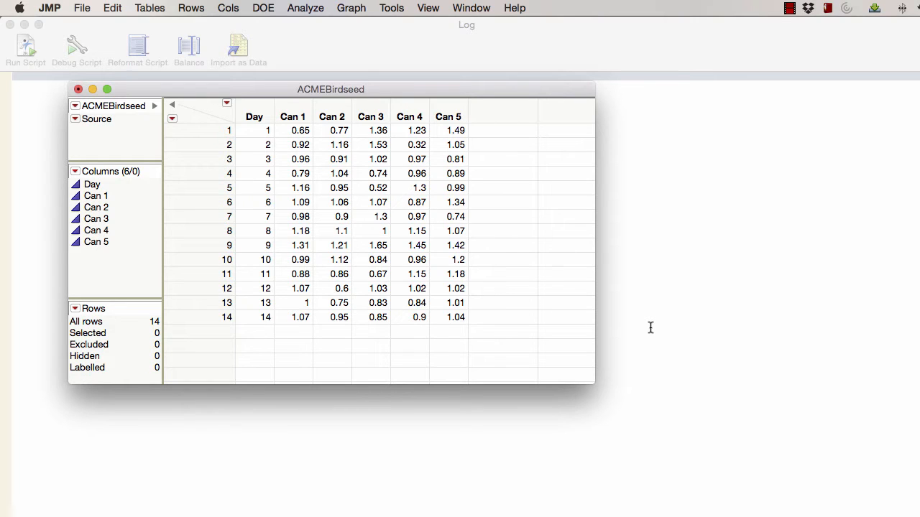
pyautogui.moveTo(450, 419)
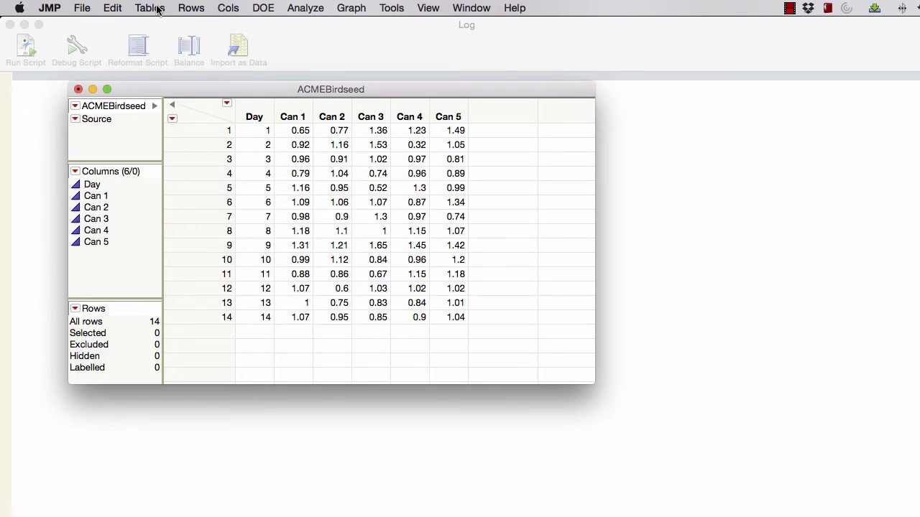
# - Stack Can 1–Can 5 into a Birdseed table with Explosive Energy and Can Number columns
pyautogui.click(149, 7)
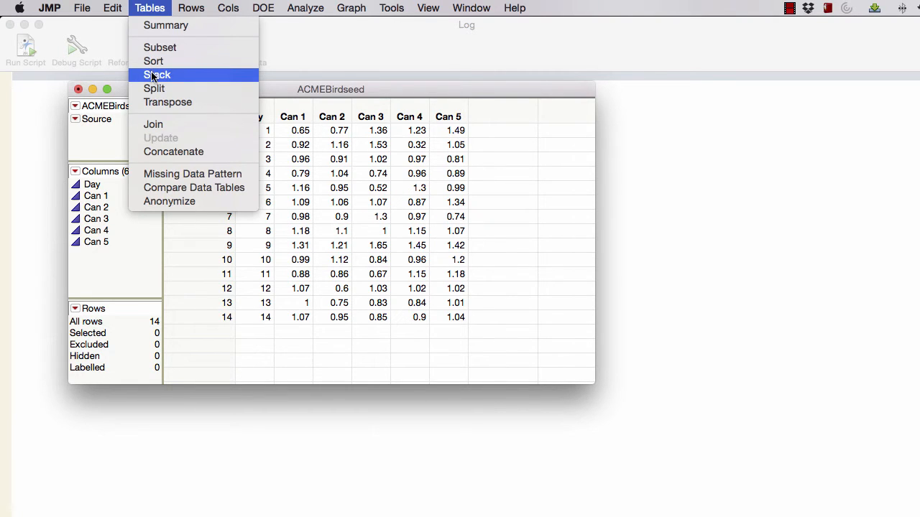
pyautogui.click(157, 74)
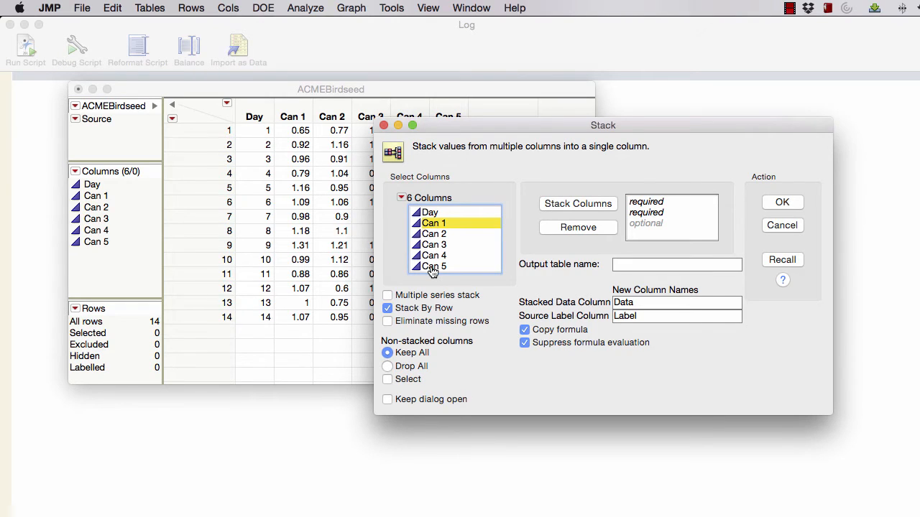
pyautogui.click(433, 266)
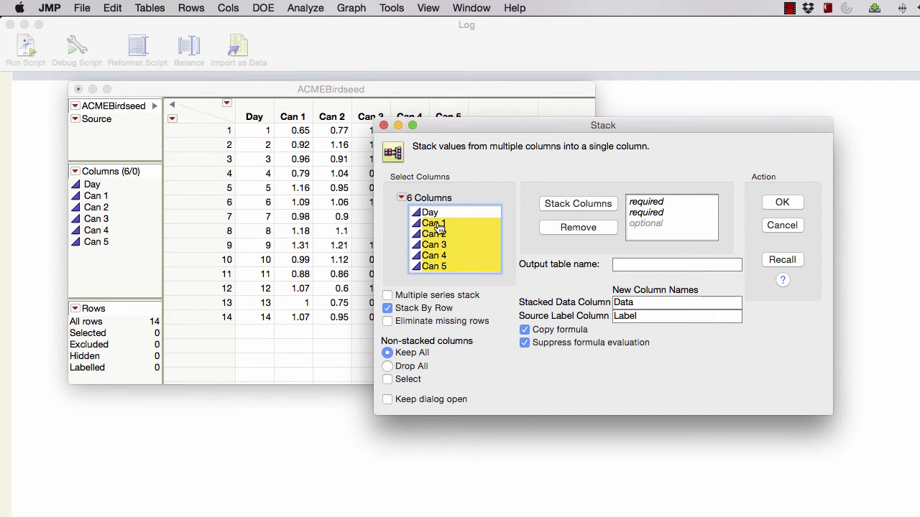
pyautogui.click(578, 203)
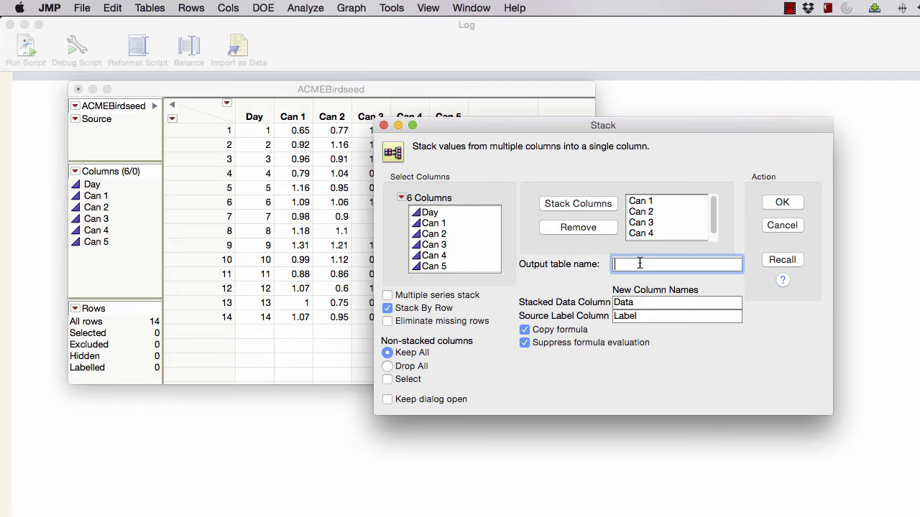
pyautogui.write('Exp')
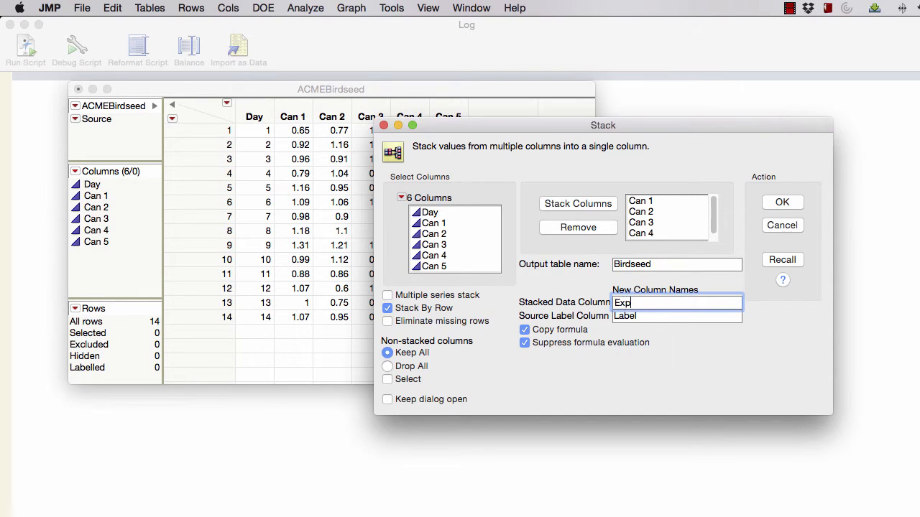
pyautogui.write('Can Nu')
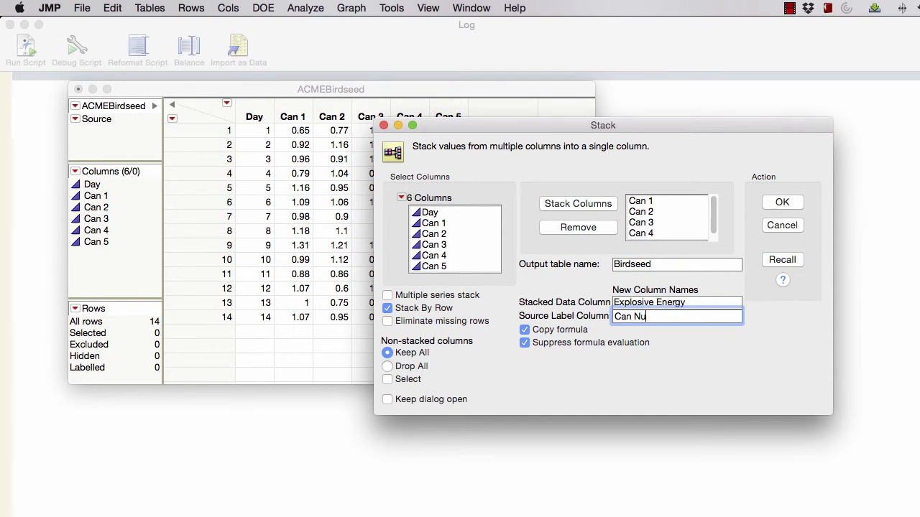
pyautogui.click(781, 202)
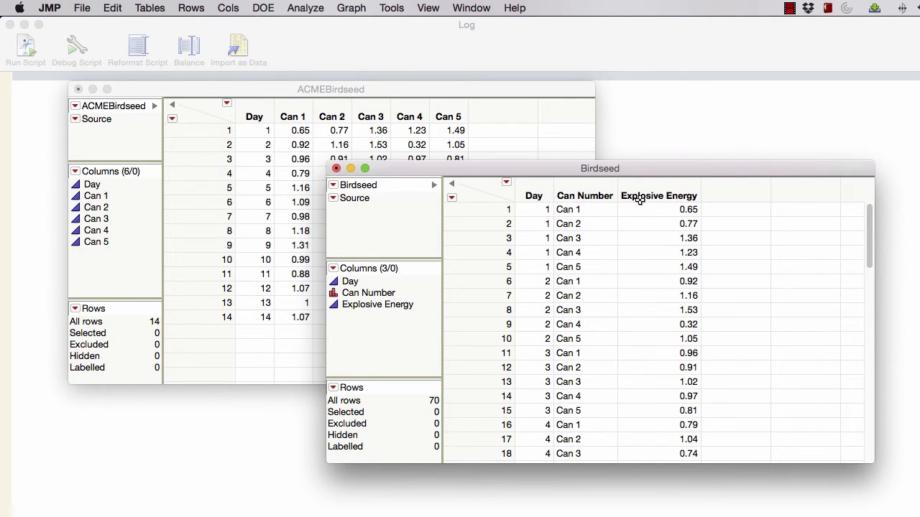
pyautogui.moveTo(640, 367)
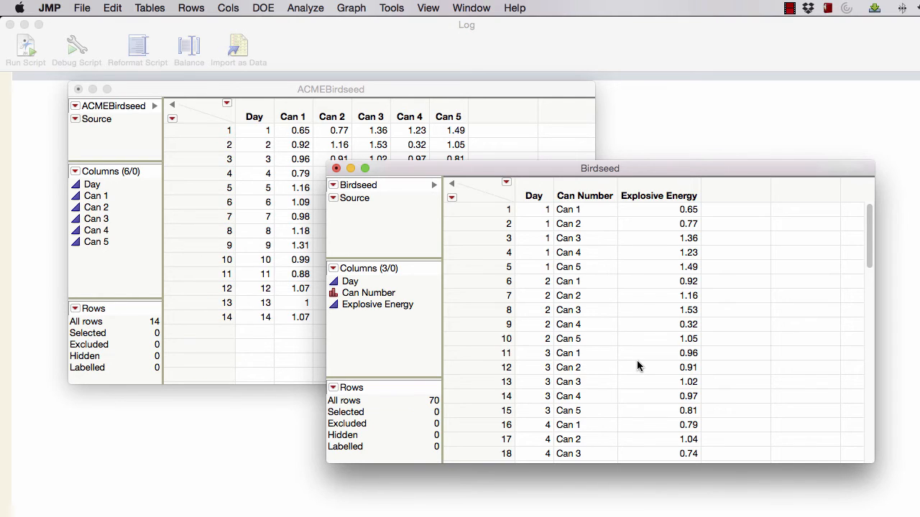
pyautogui.moveTo(56, 30)
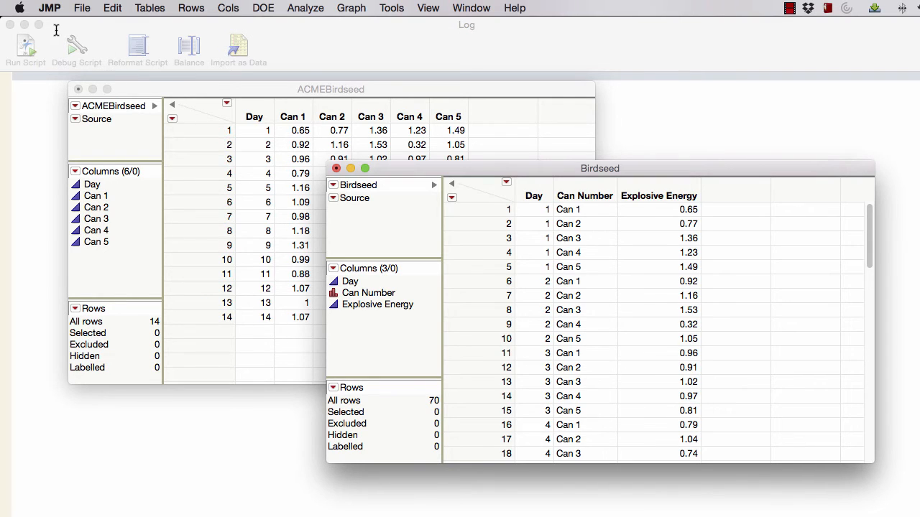
pyautogui.click(50, 8)
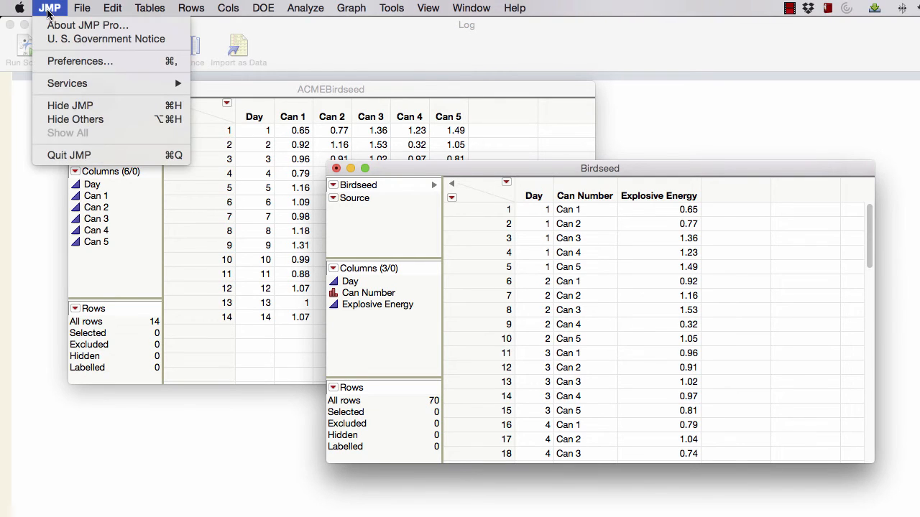
pyautogui.click(80, 62)
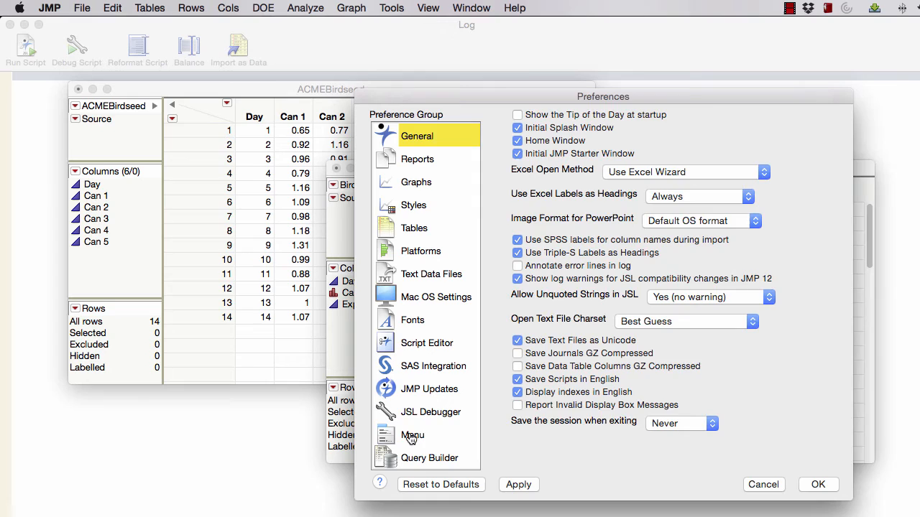
pyautogui.click(413, 434)
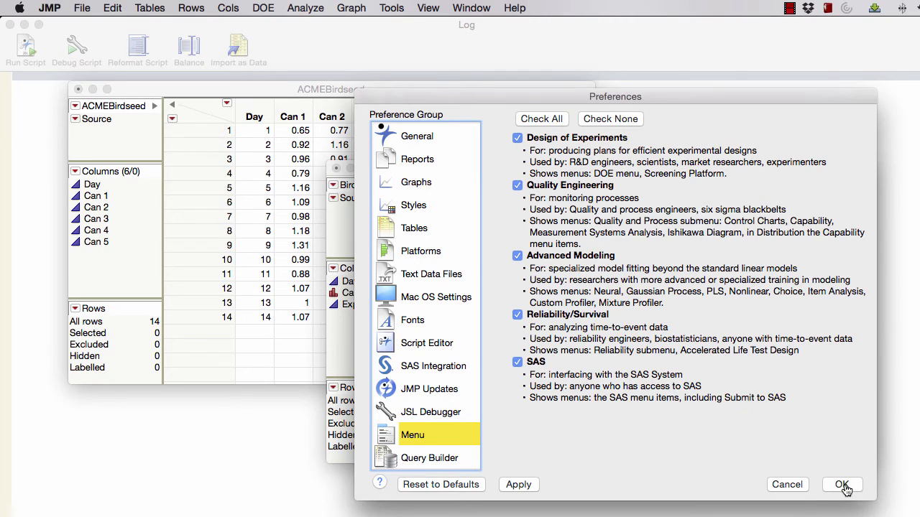
pyautogui.click(842, 485)
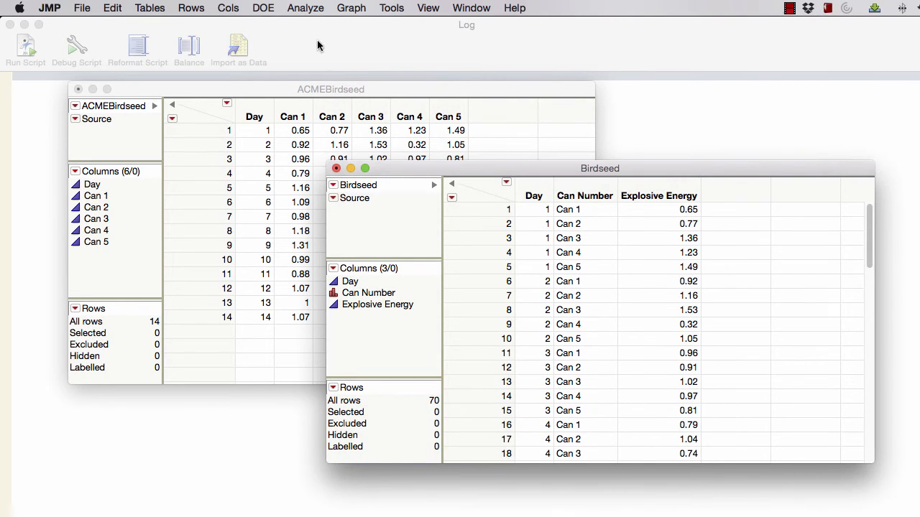
# - Launch Control Chart Builder from Analyze > Quality and Process for the Birdseed table
pyautogui.click(304, 7)
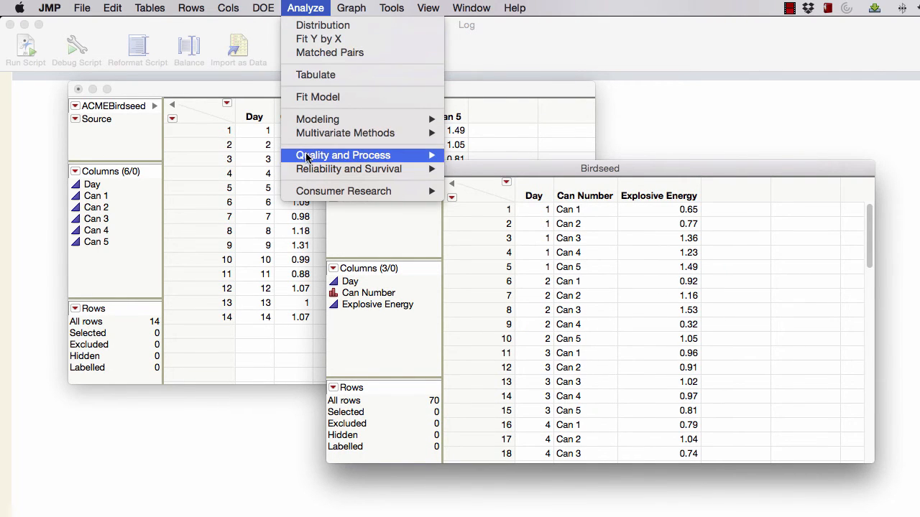
pyautogui.moveTo(344, 156)
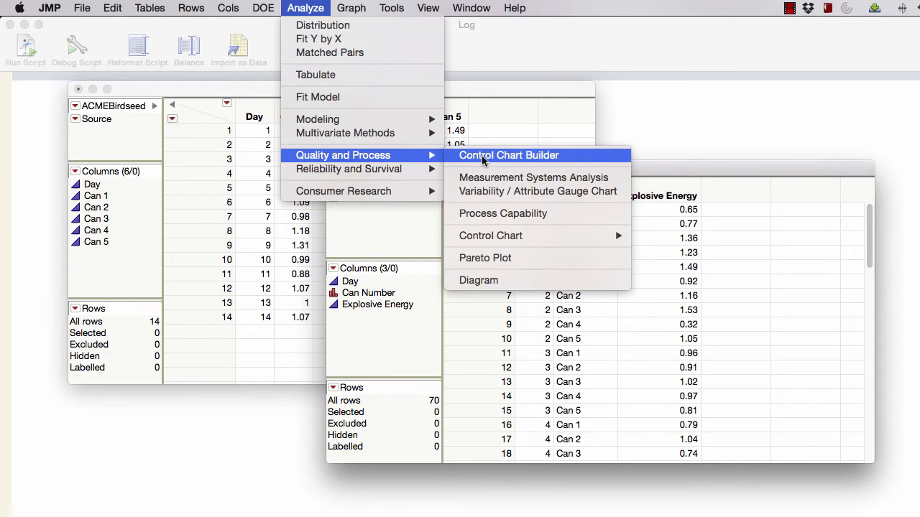
pyautogui.click(508, 155)
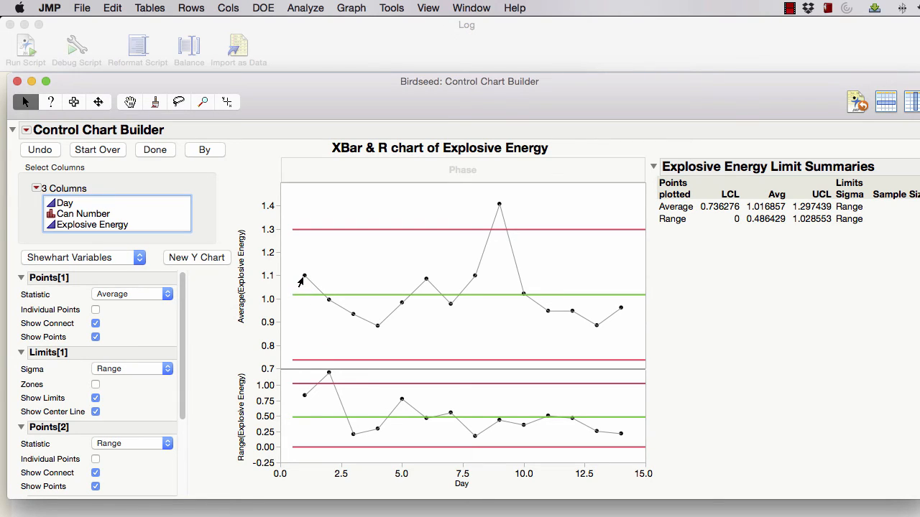
pyautogui.moveTo(404, 302)
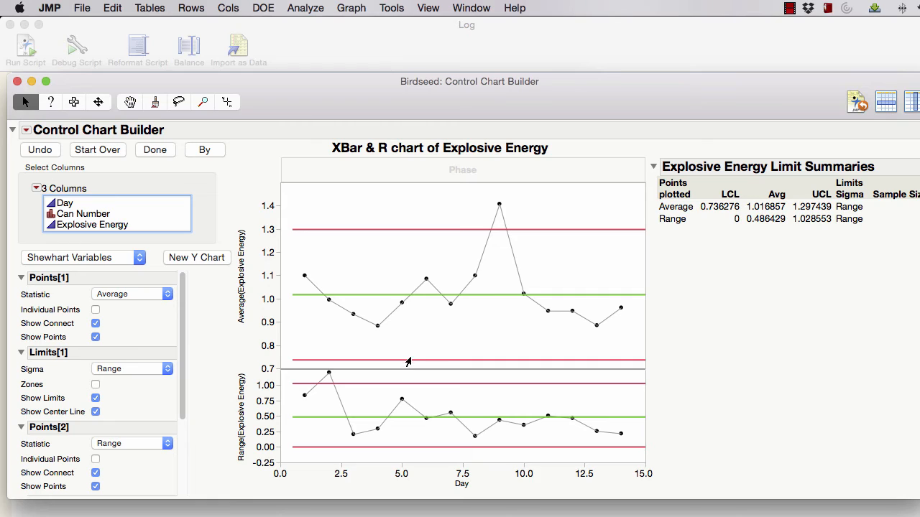
pyautogui.moveTo(405, 235)
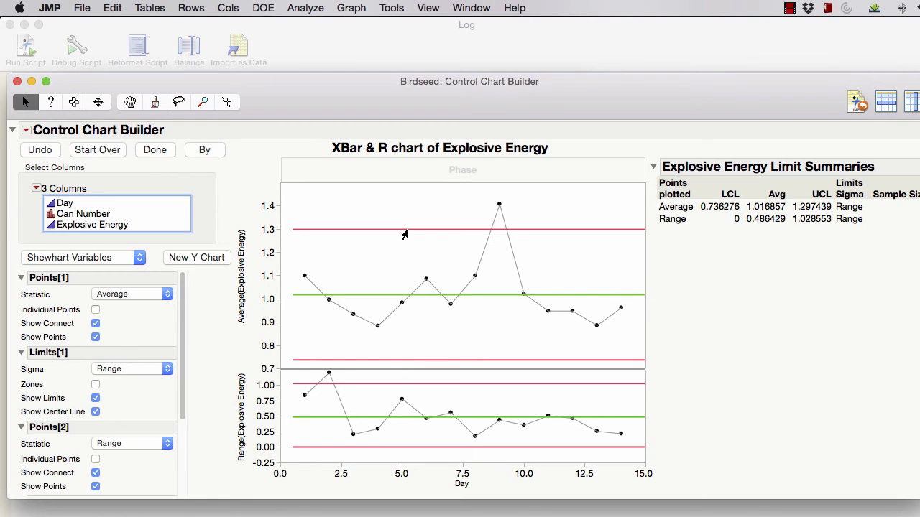
pyautogui.moveTo(360, 381)
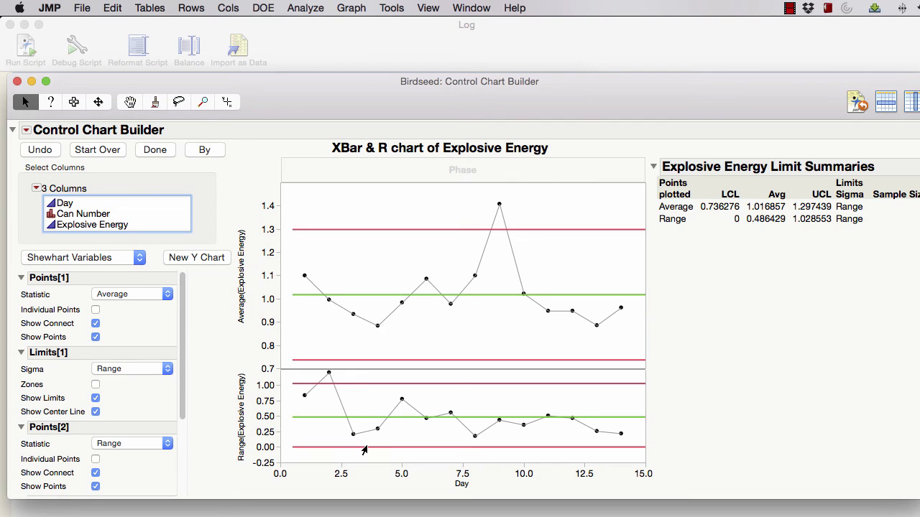
pyautogui.moveTo(363, 388)
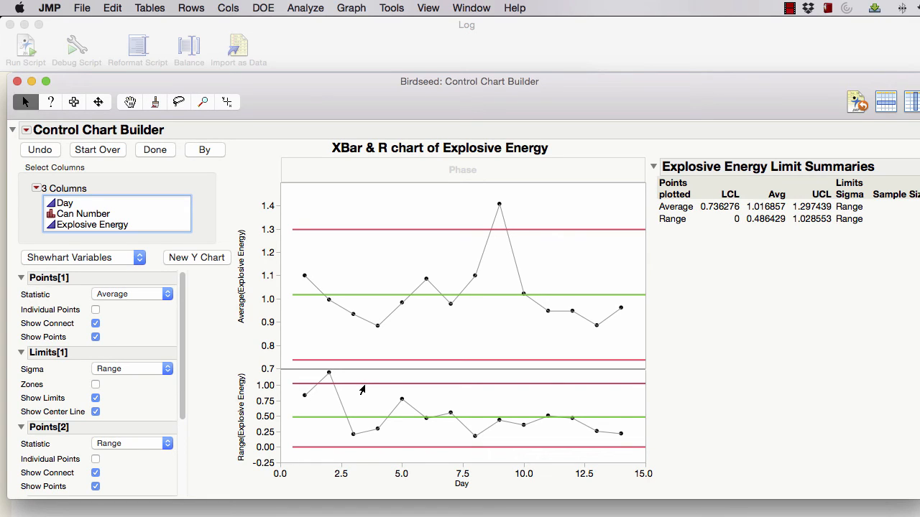
pyautogui.moveTo(328, 378)
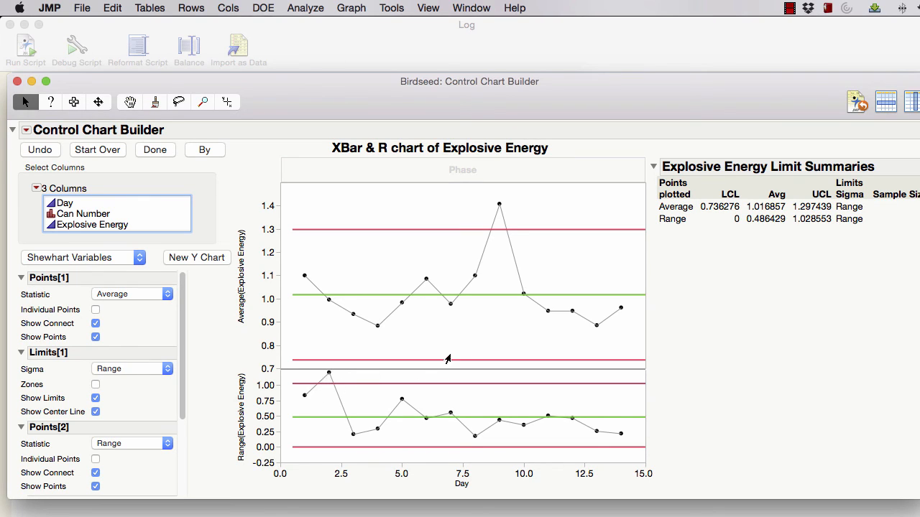
pyautogui.moveTo(497, 209)
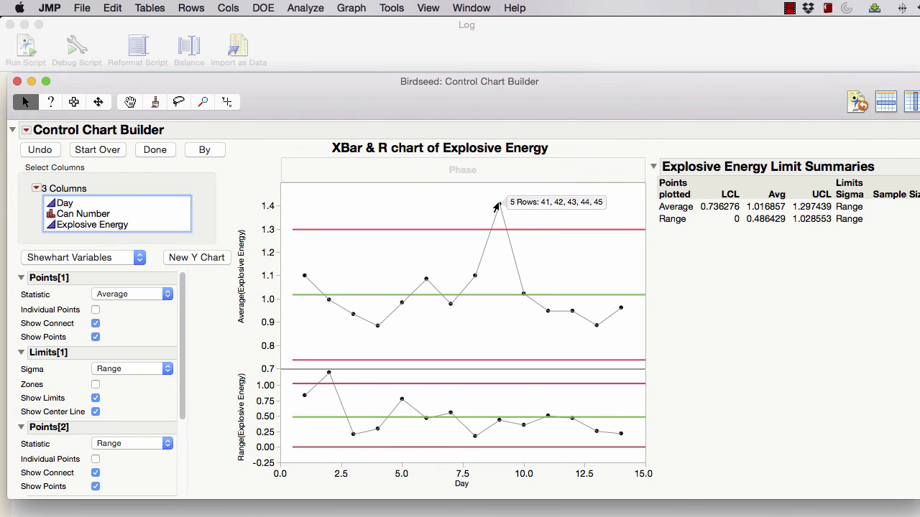
pyautogui.moveTo(486, 267)
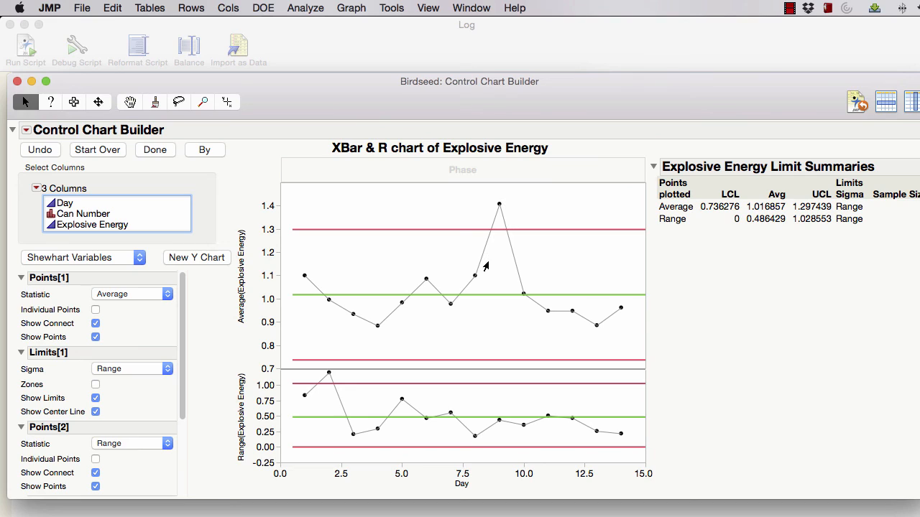